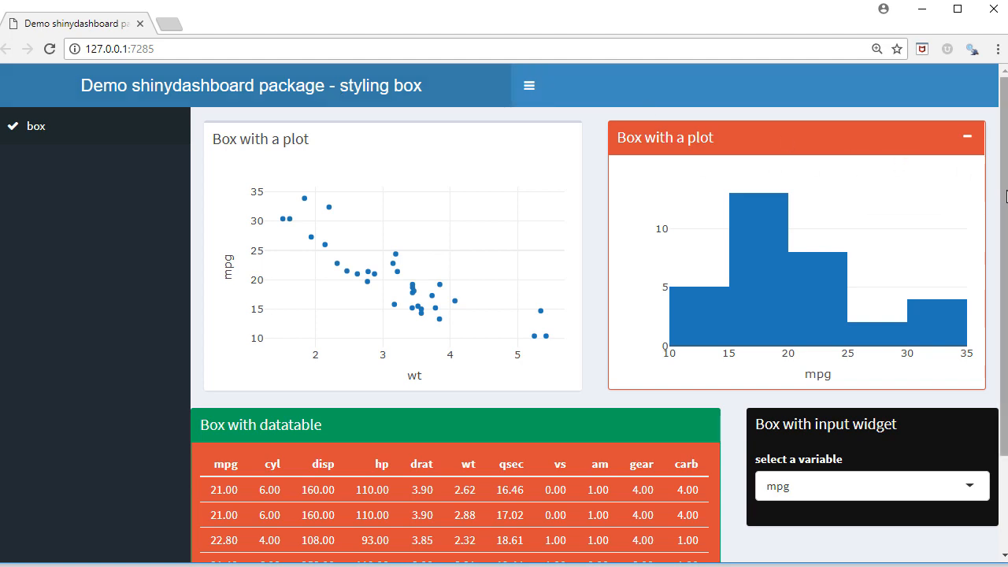
# Step: Show the ui.R box code and highlight the second box's "danger" status value
pyautogui.scroll(-3)
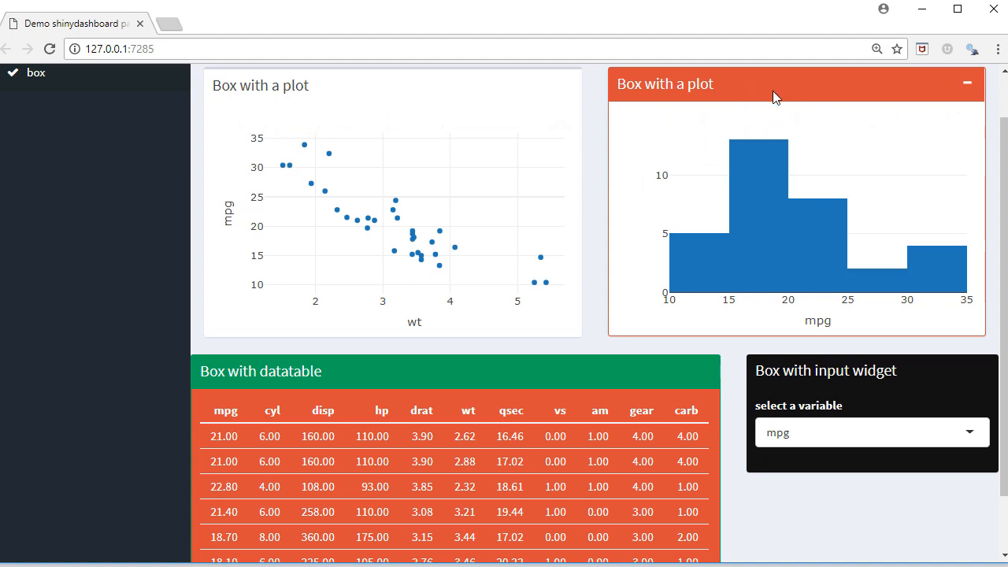
pyautogui.moveTo(759, 101)
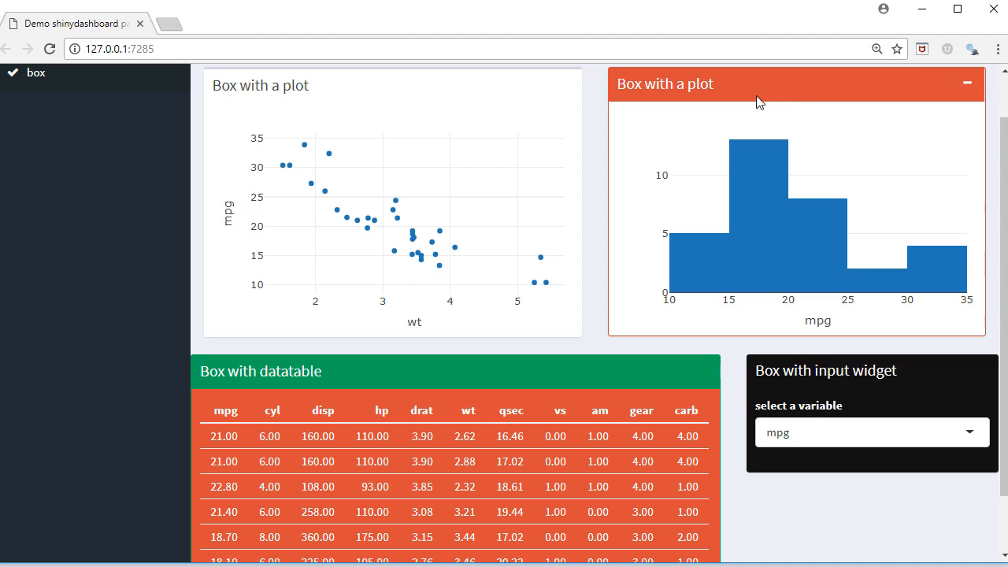
pyautogui.moveTo(790, 93)
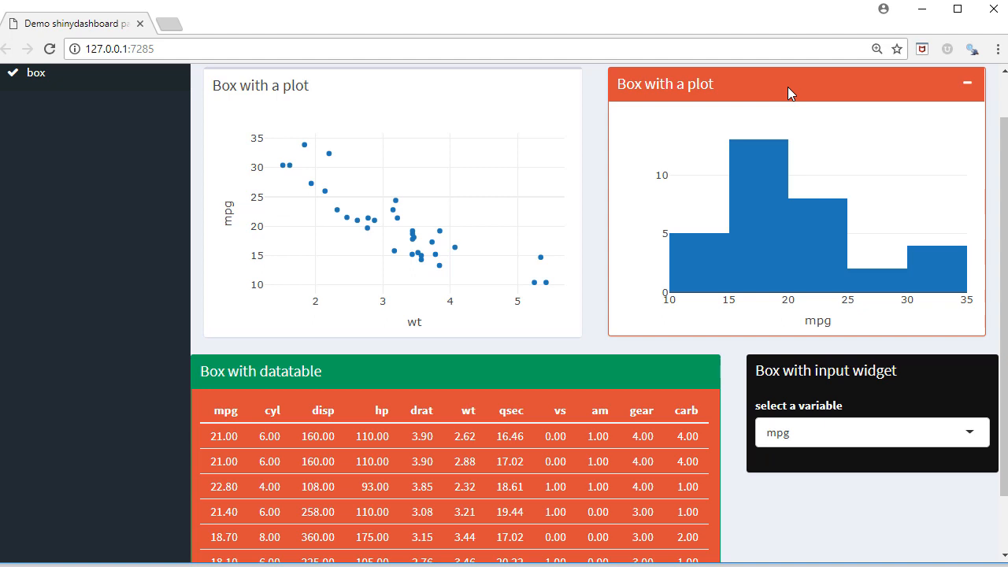
pyautogui.moveTo(965, 83)
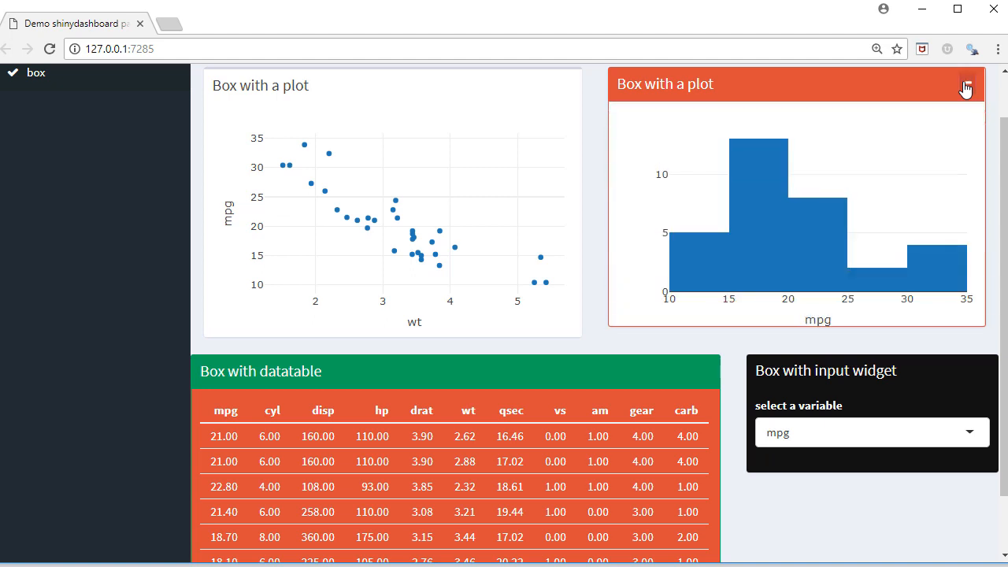
pyautogui.click(966, 84)
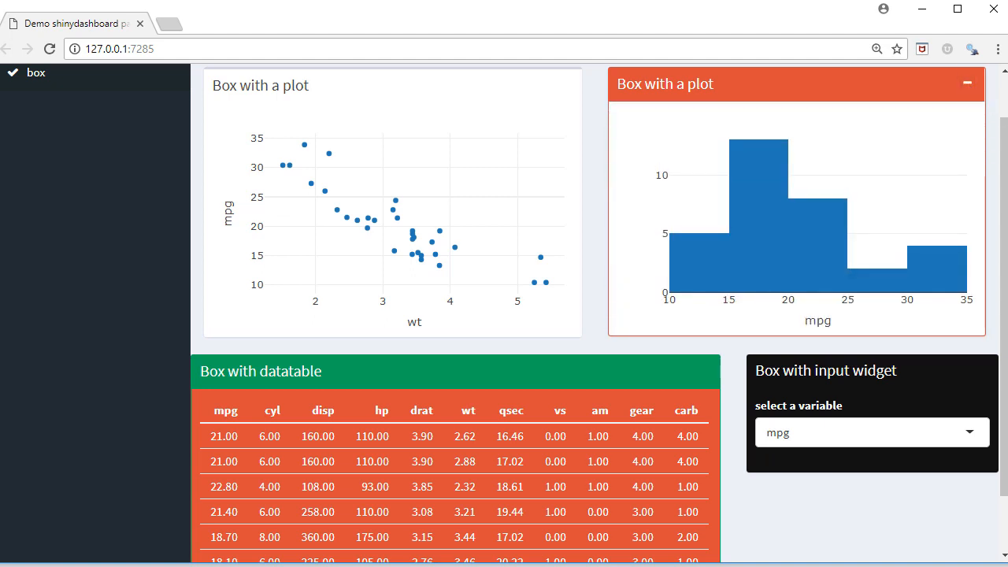
pyautogui.scroll(-3)
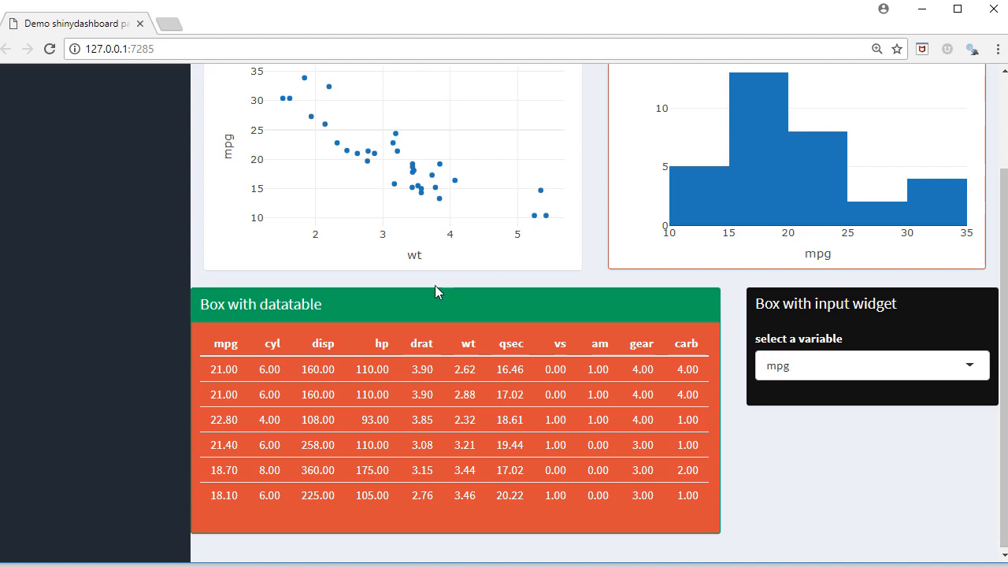
pyautogui.moveTo(195, 354)
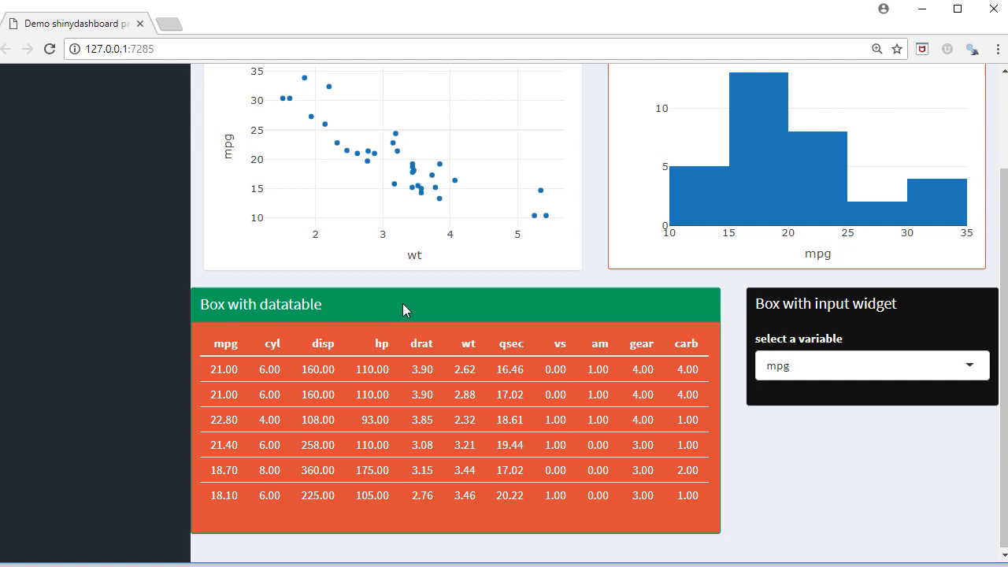
pyautogui.moveTo(913, 331)
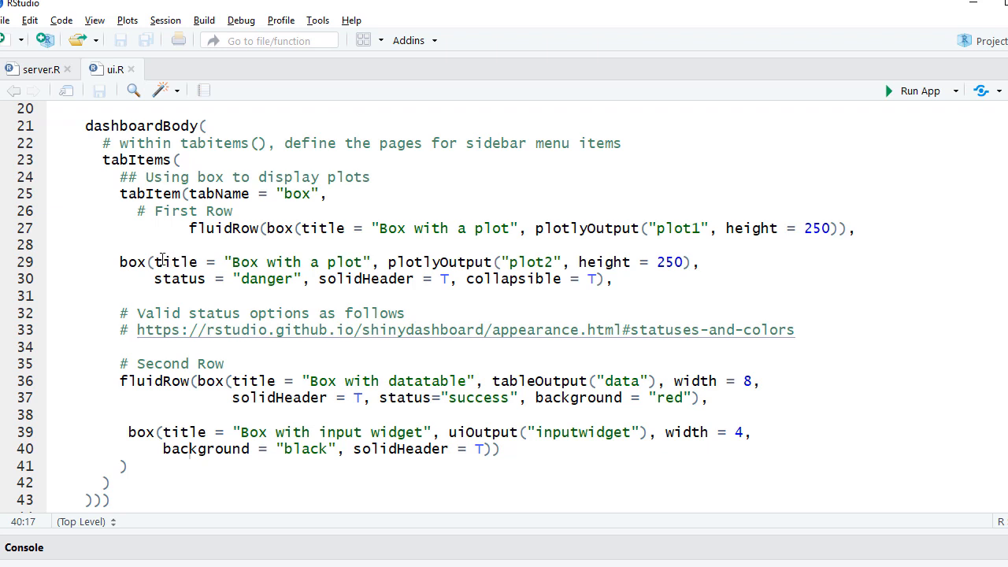
pyautogui.moveTo(203, 228)
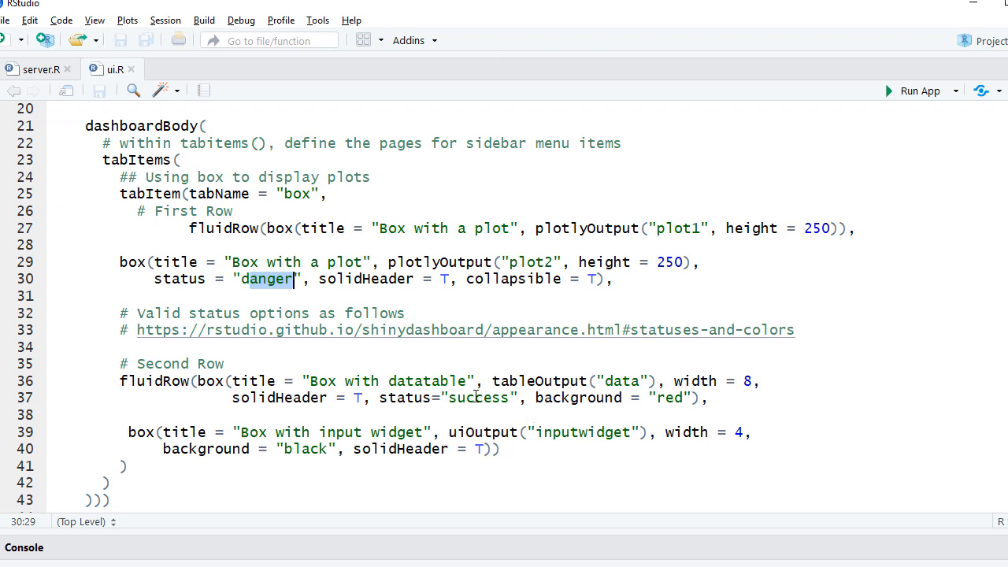
pyautogui.doubleClick(483, 398)
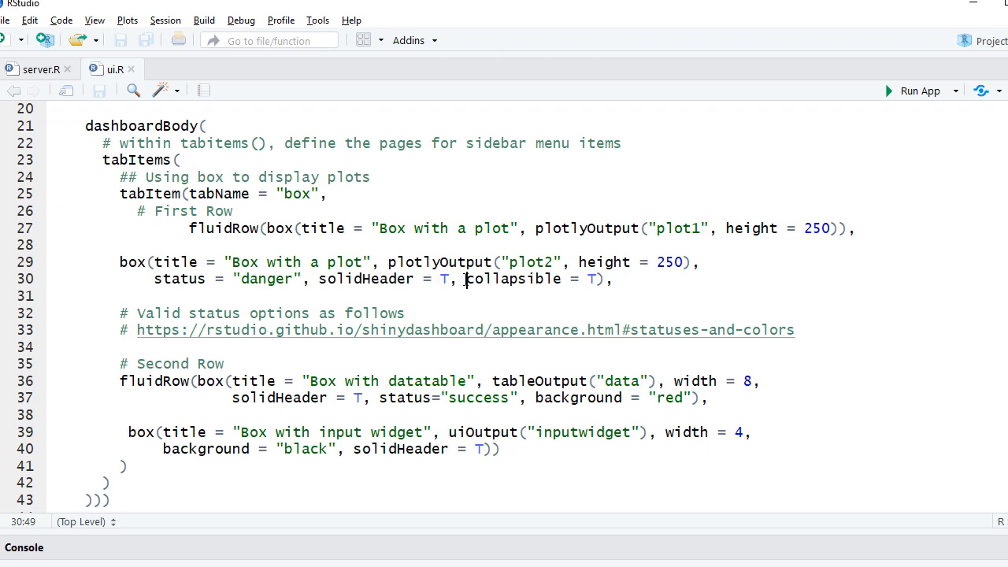
pyautogui.moveTo(464, 279); pyautogui.dragTo(598, 279)
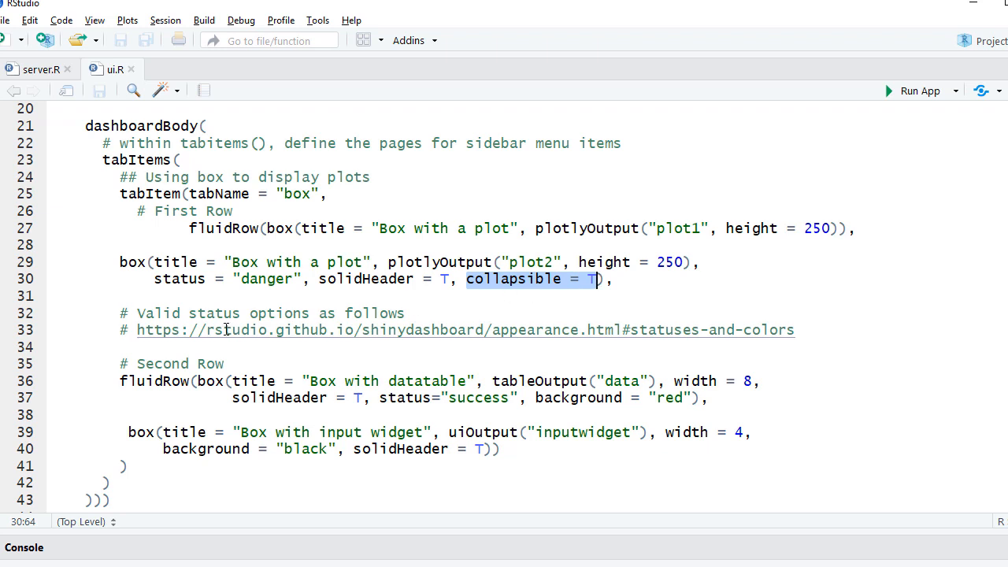
pyautogui.moveTo(189, 381)
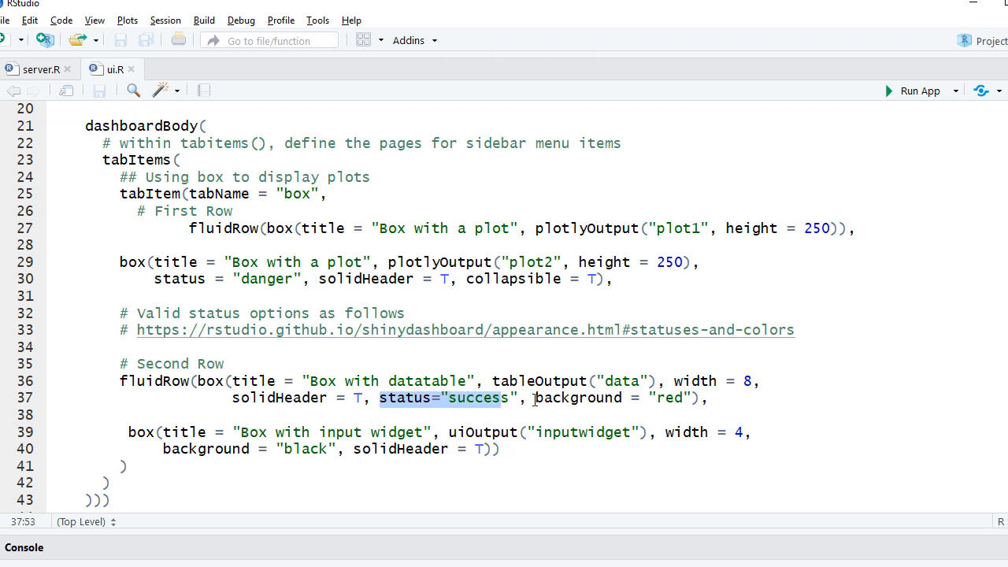
pyautogui.click(558, 397)
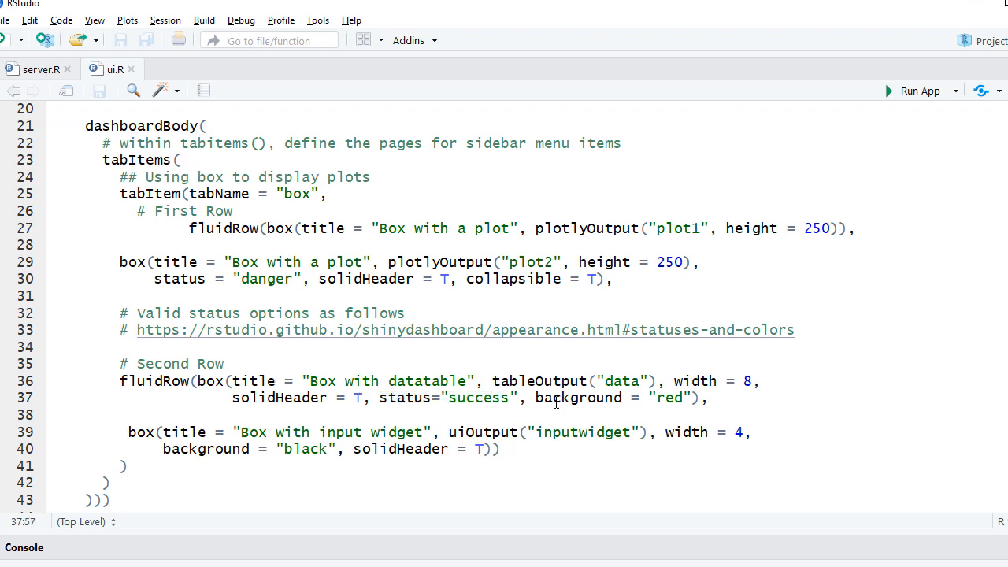
pyautogui.doubleClick(579, 398)
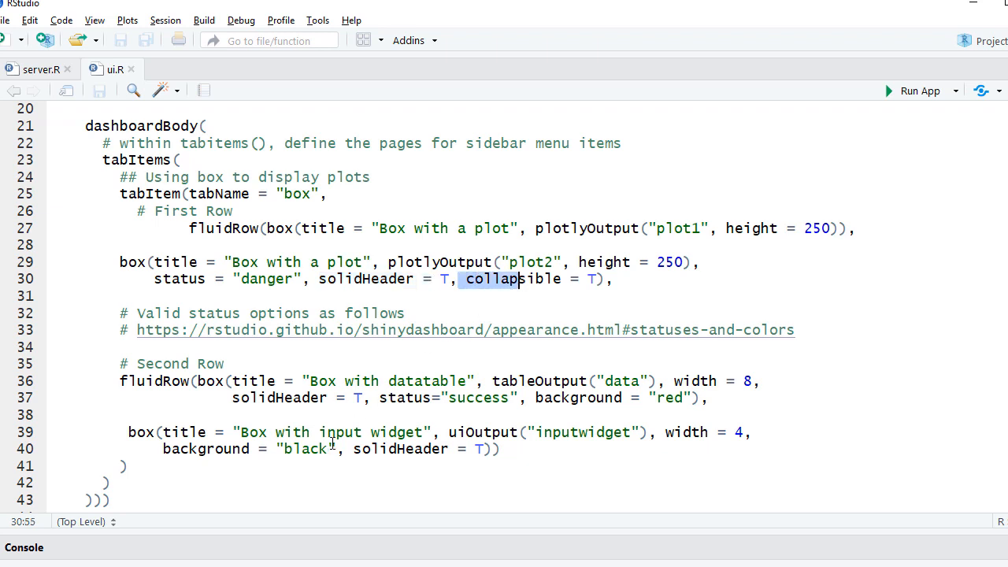
pyautogui.click(307, 449)
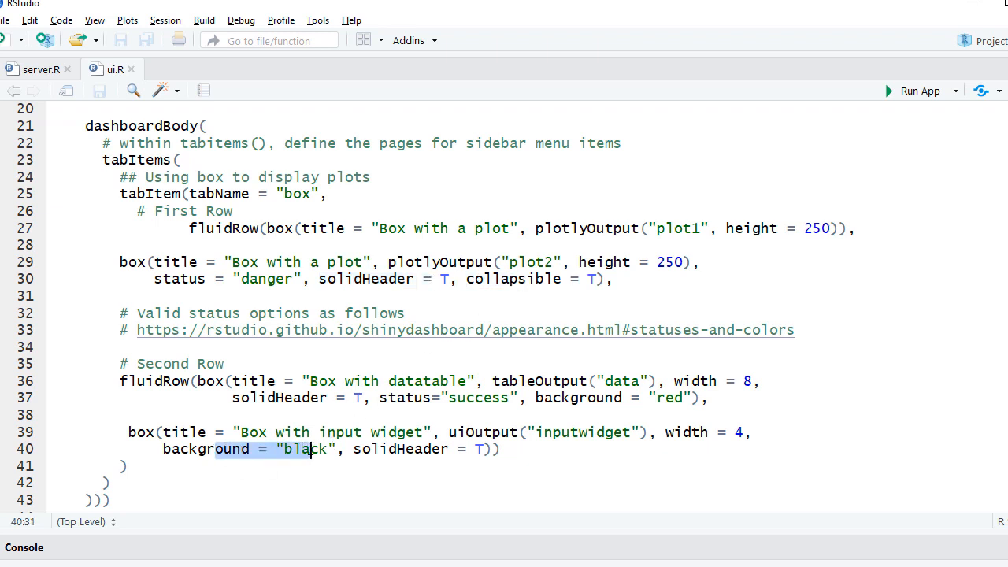